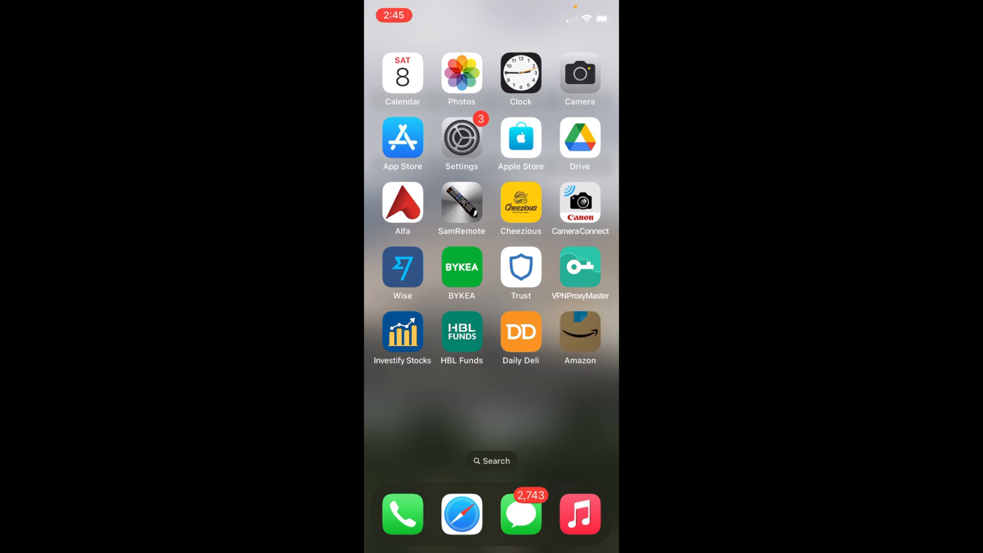
Step: Launch Amazon Shopping and show the account page with orders, lists and browsing history
left_click(579, 332)
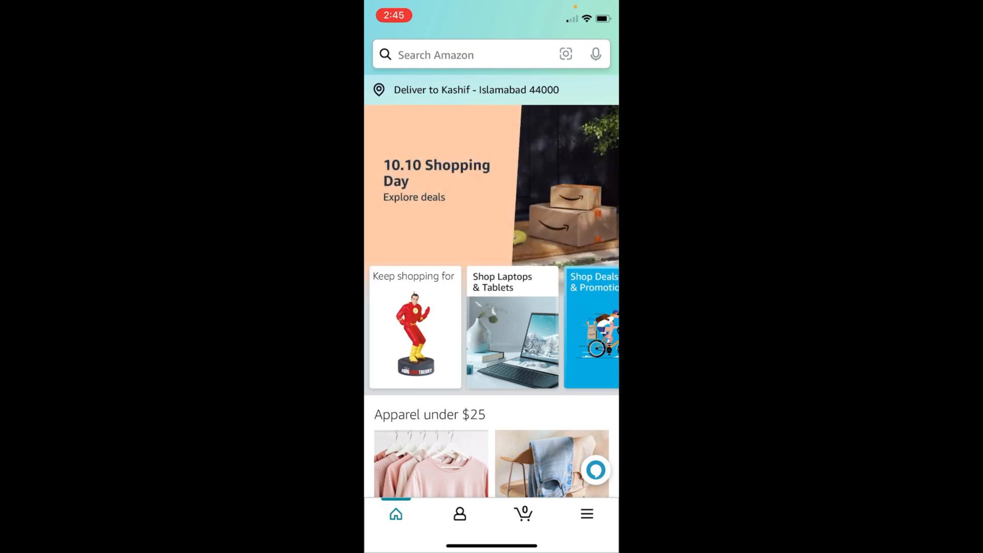
left_click(460, 514)
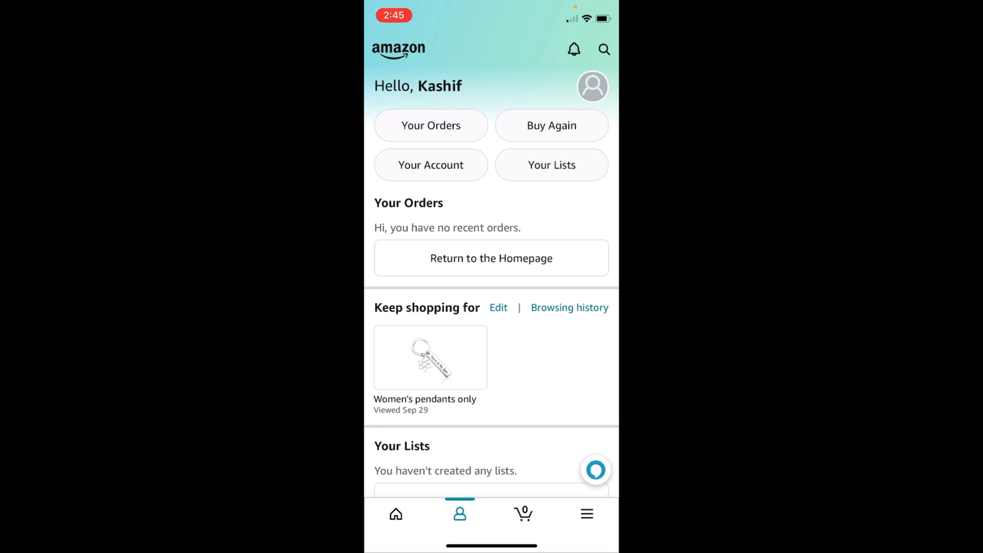
Step: Open Your Account settings and scroll down toward Data and Privacy's Close Your Amazon Account
left_click(604, 49)
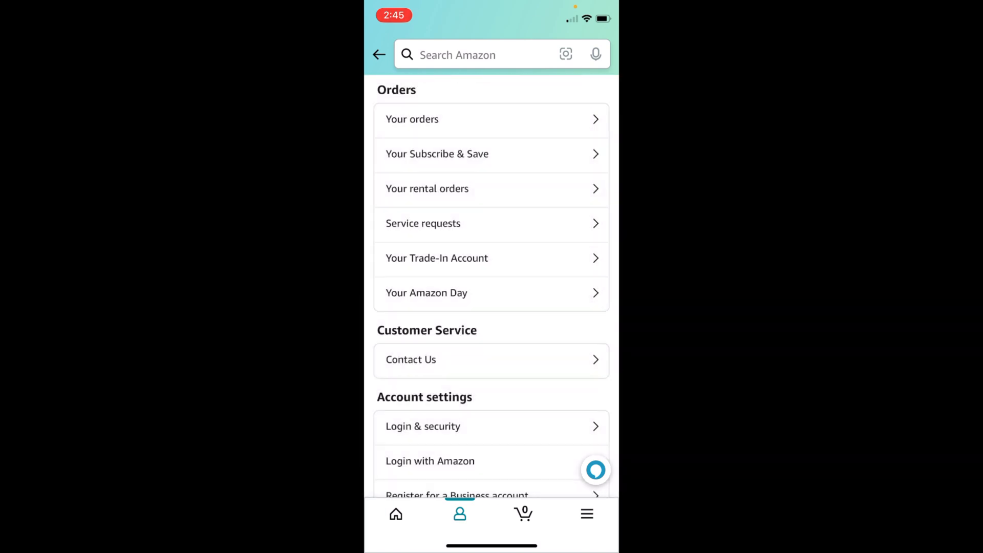
scroll("down", 3)
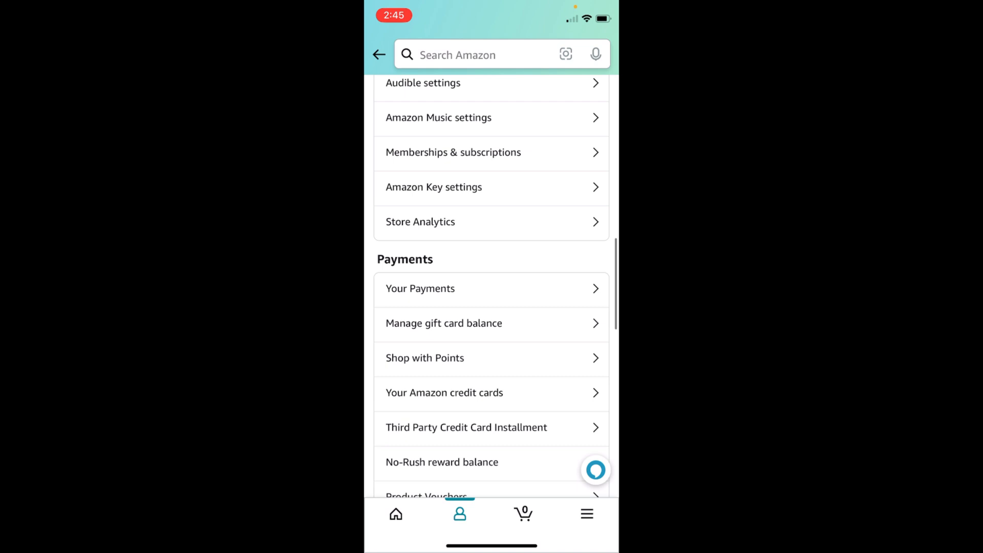
scroll("down", 3)
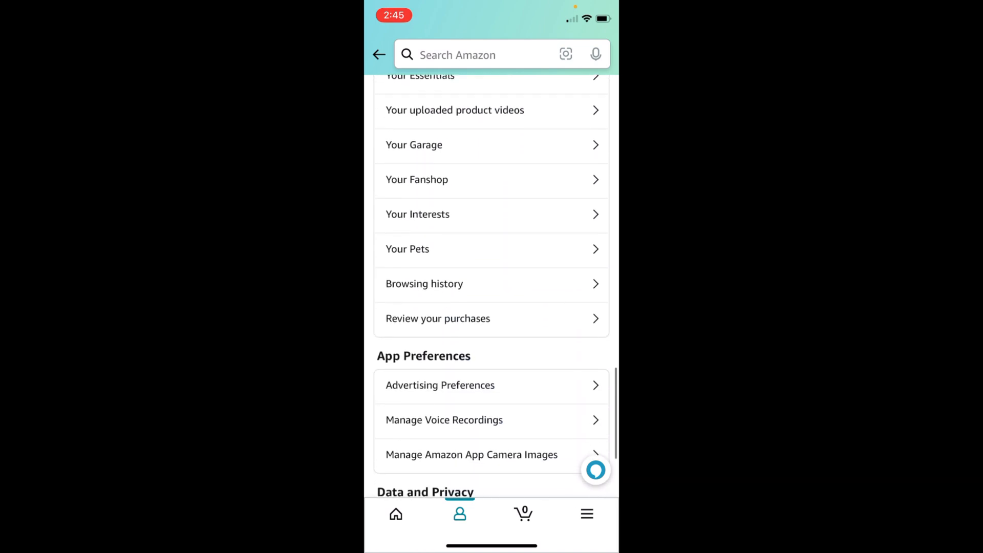
scroll("down", 3)
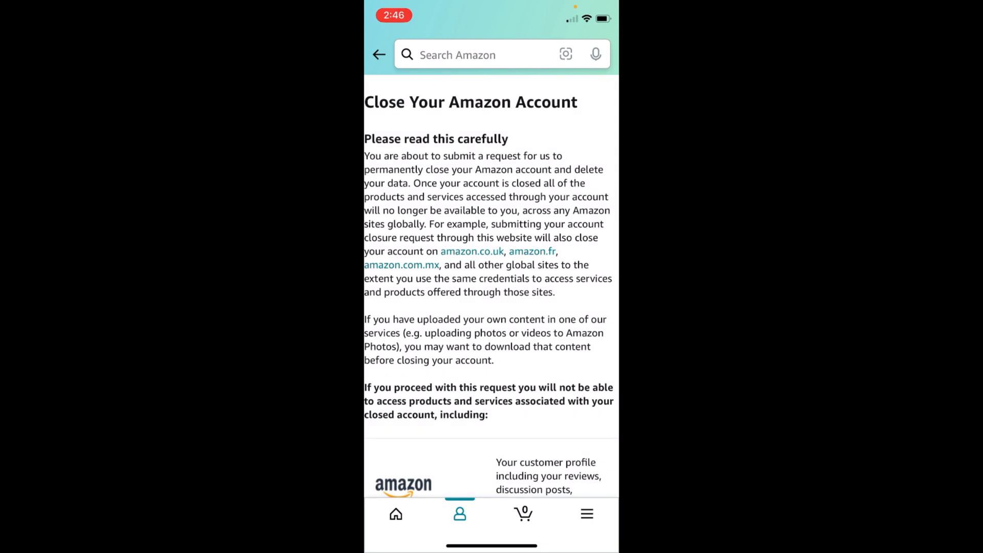
scroll("down", 3)
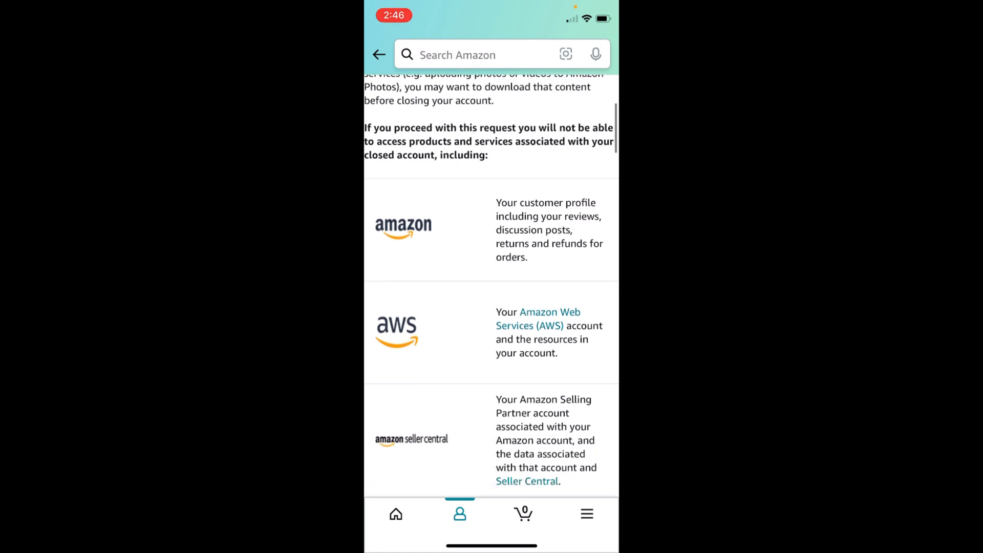
scroll("down", 3)
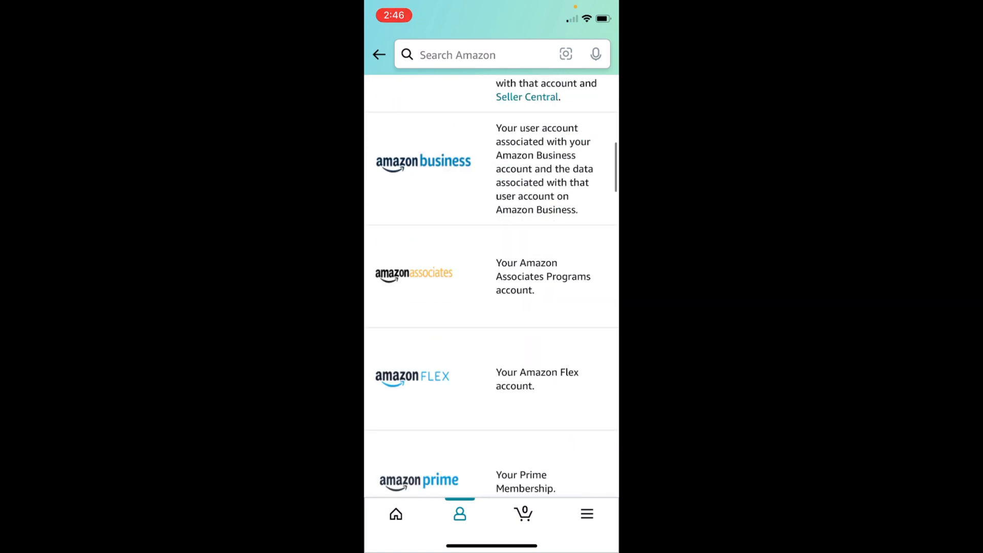
scroll("down", 3)
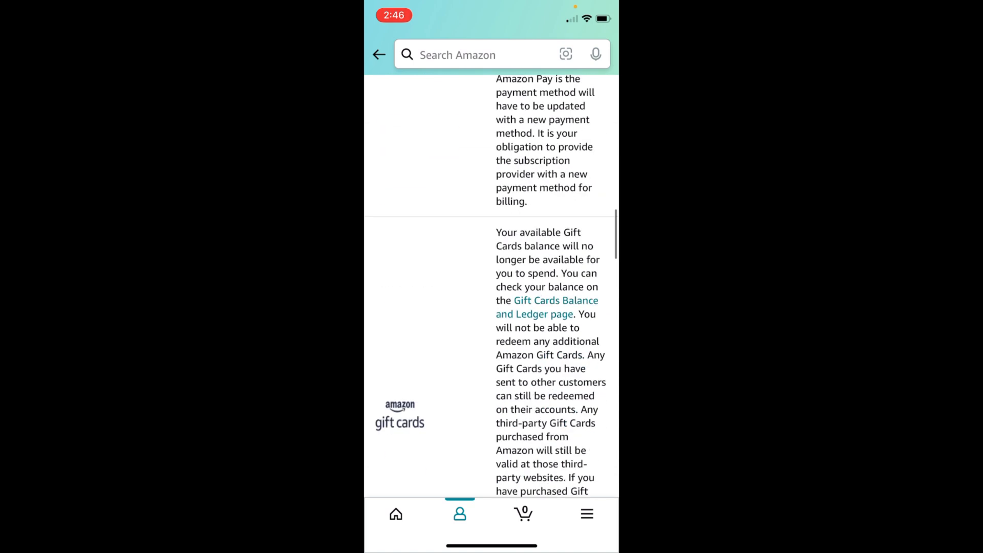
scroll("down", 3)
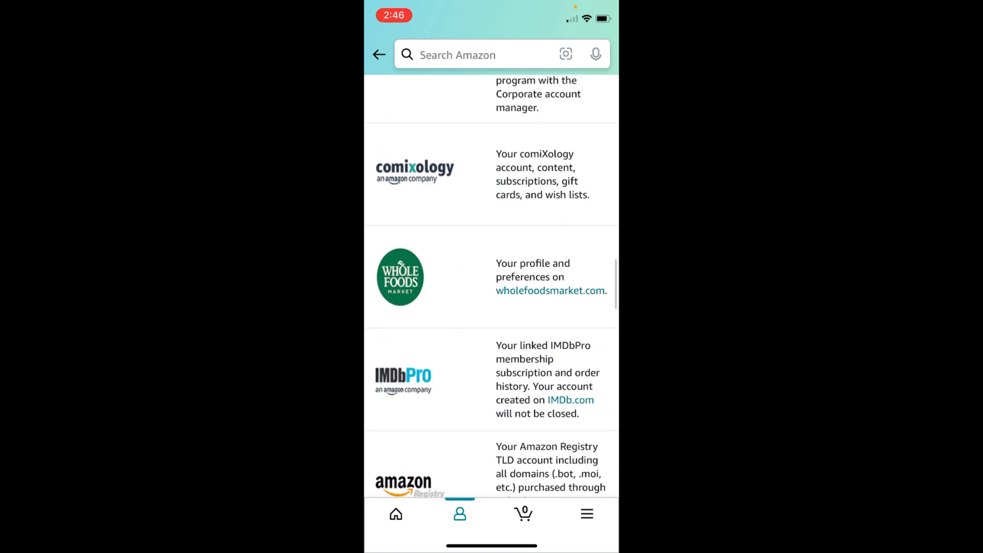
scroll("down", 3)
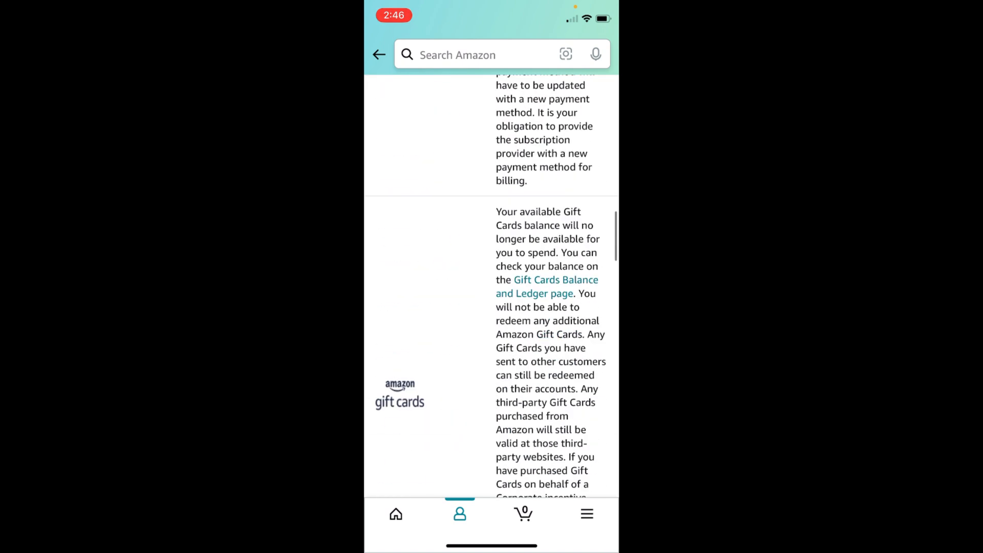
scroll("down", 3)
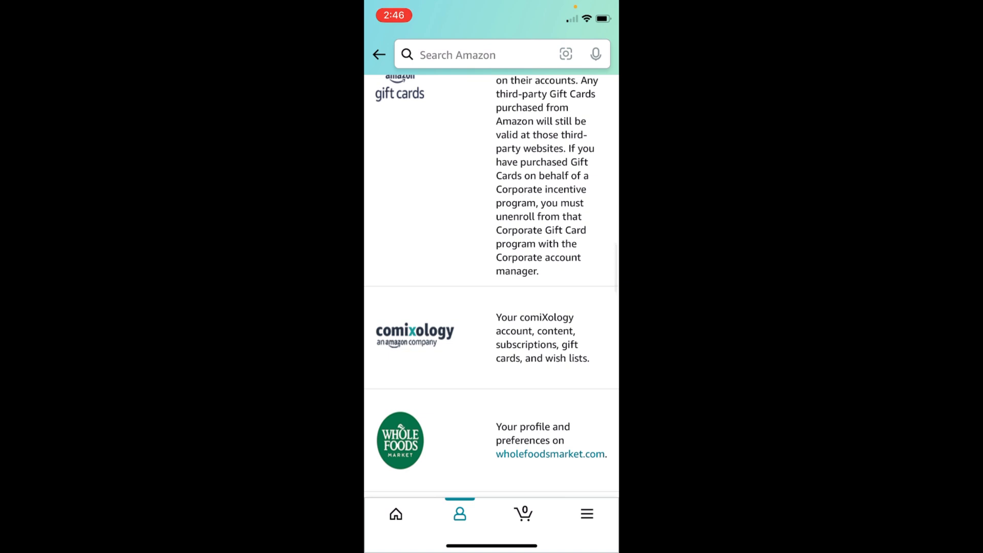
scroll("up", 3)
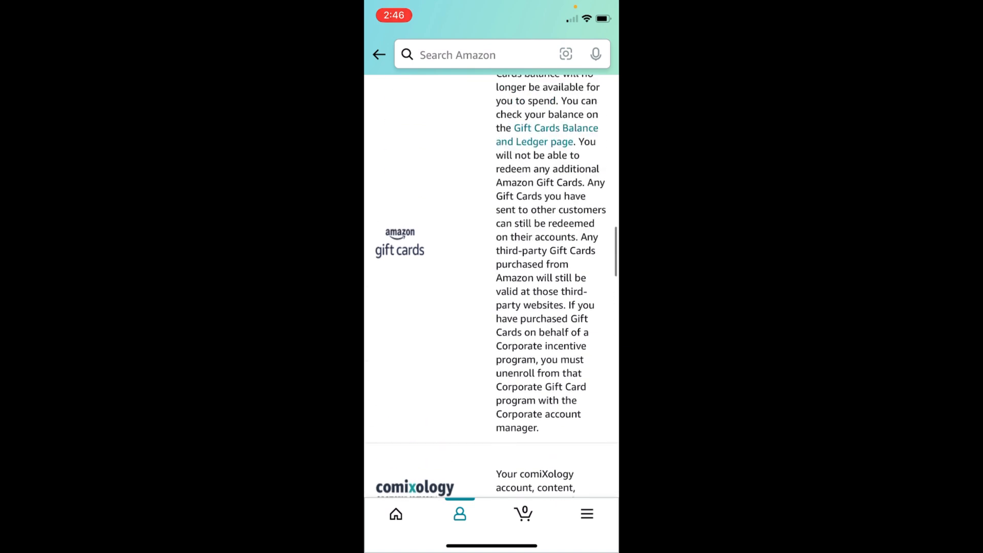
scroll("down", 3)
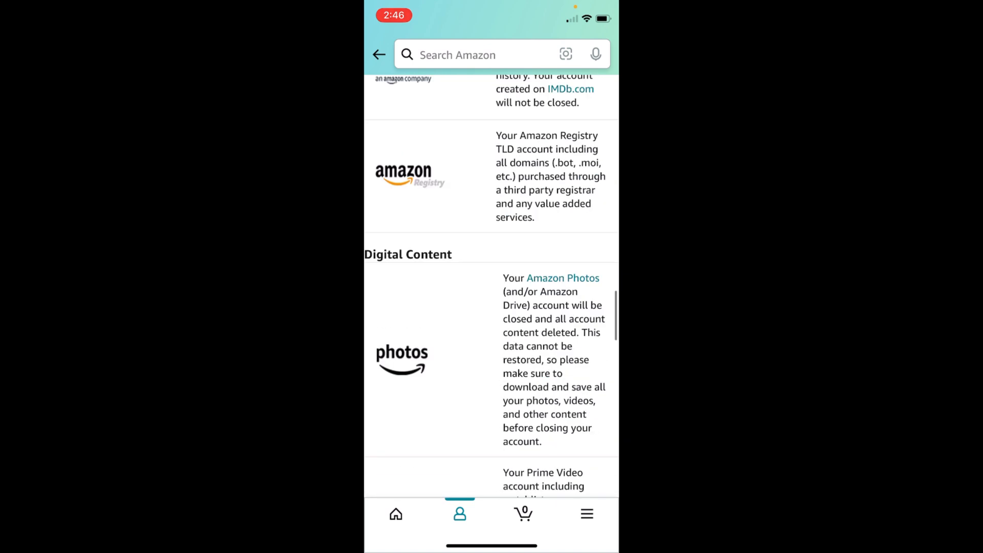
scroll("down", 3)
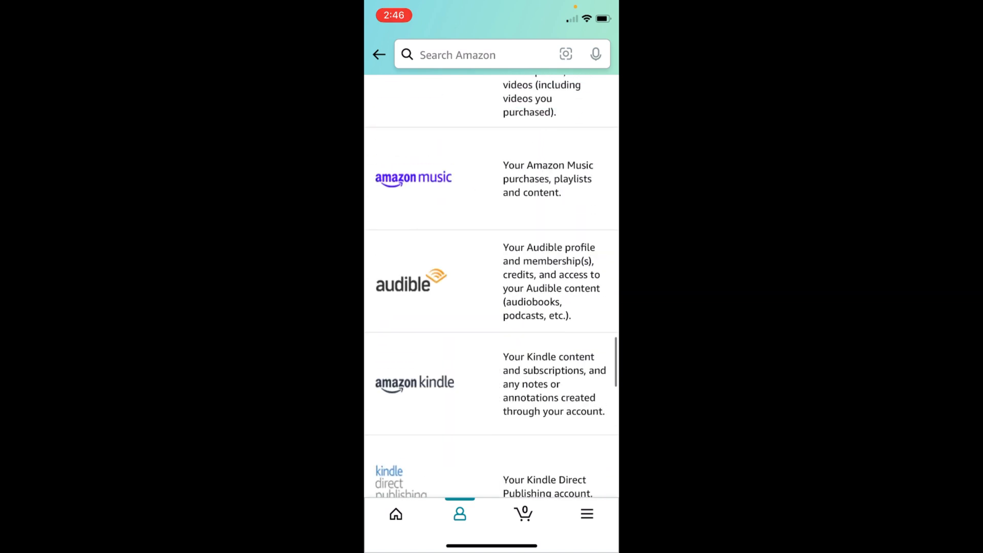
scroll("down", 3)
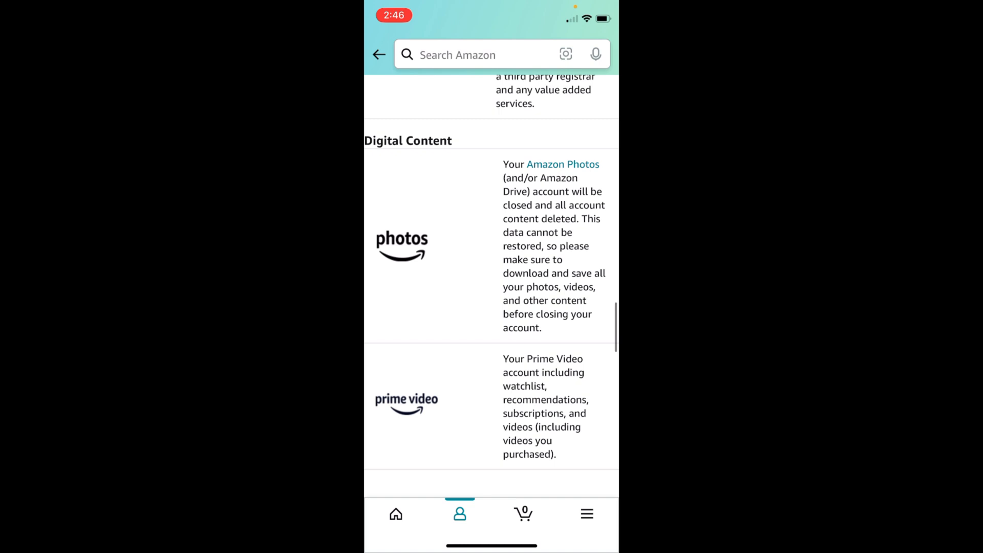
scroll("down", 3)
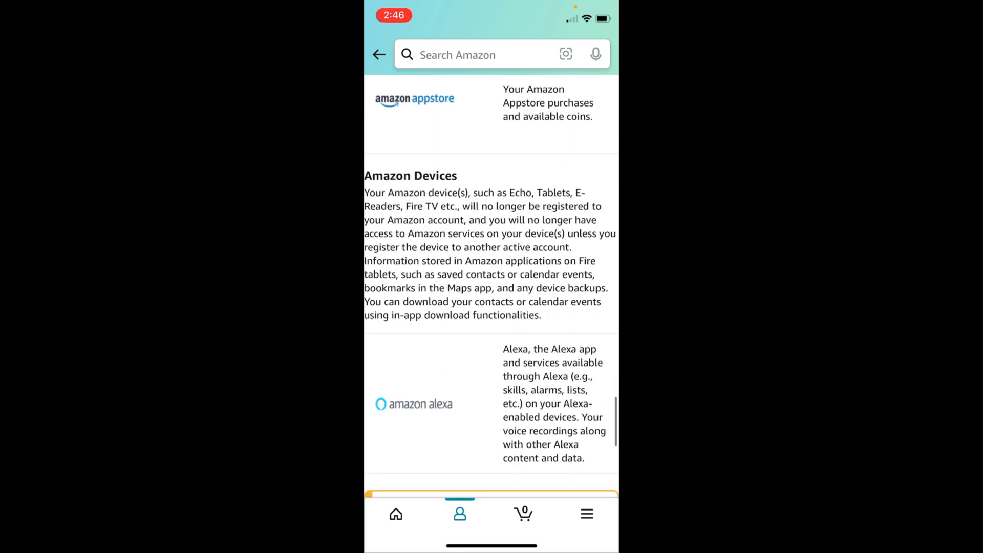
scroll("down", 3)
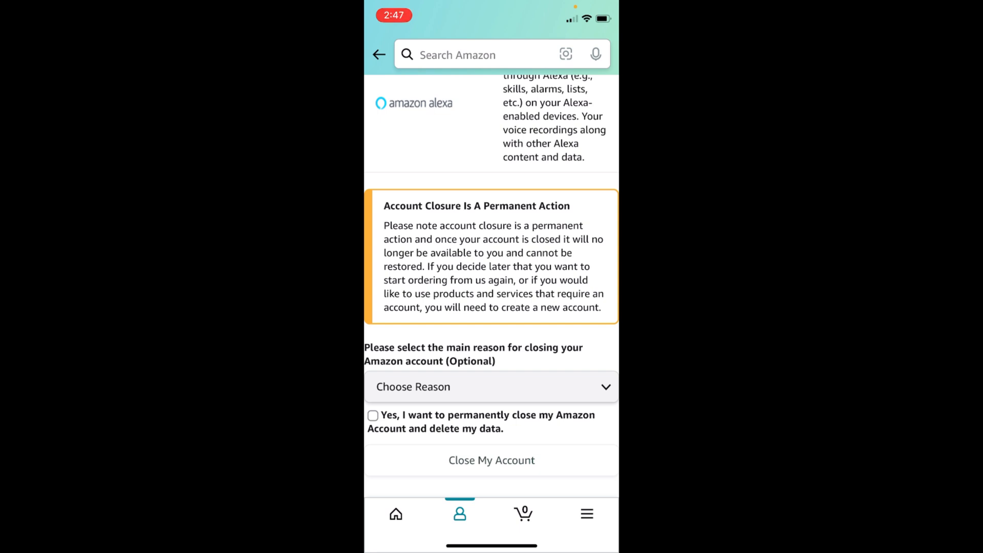
scroll("down", 3)
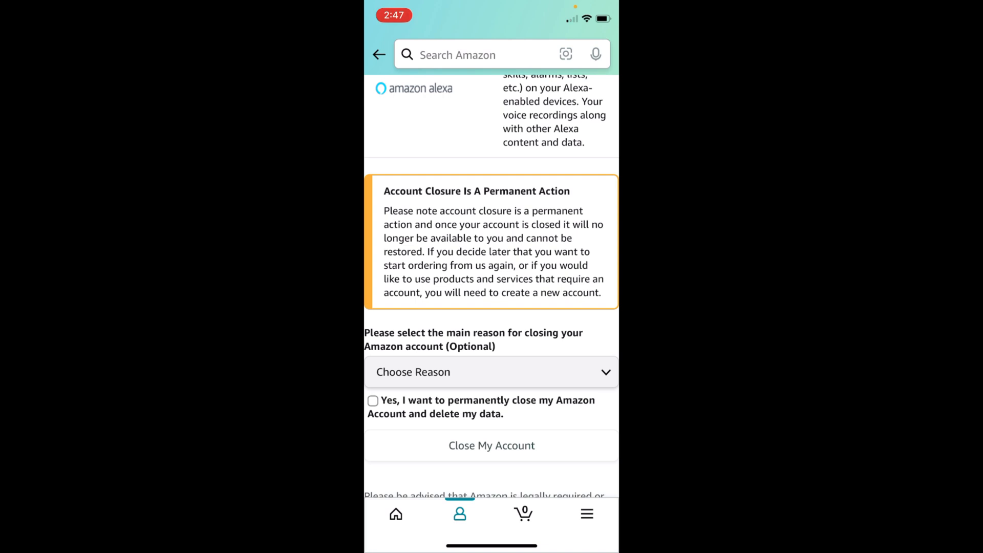
Step: Close the account with reason "I'm not using this account anymore" and deletion agreement ticked
scroll("down", 3)
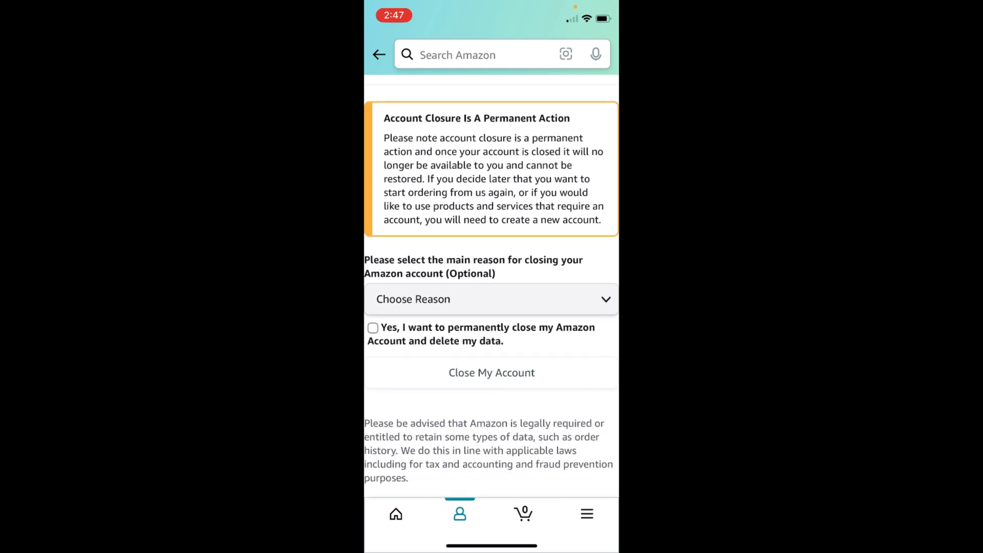
left_click(492, 299)
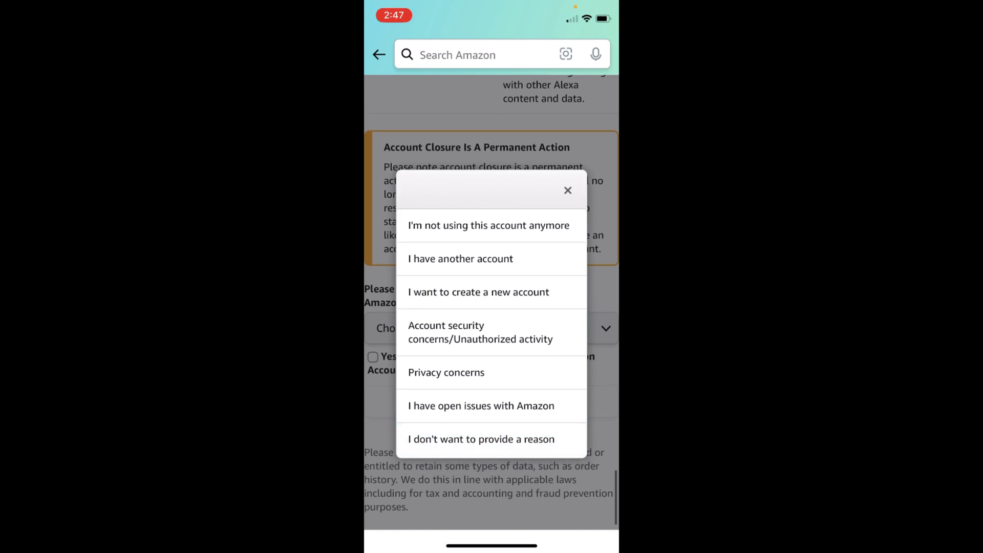
left_click(488, 226)
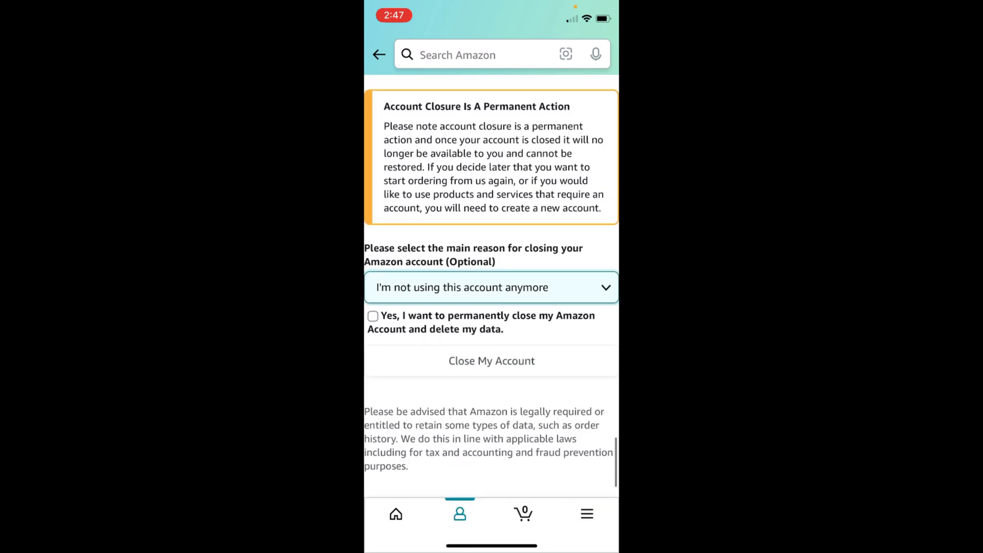
left_click(372, 316)
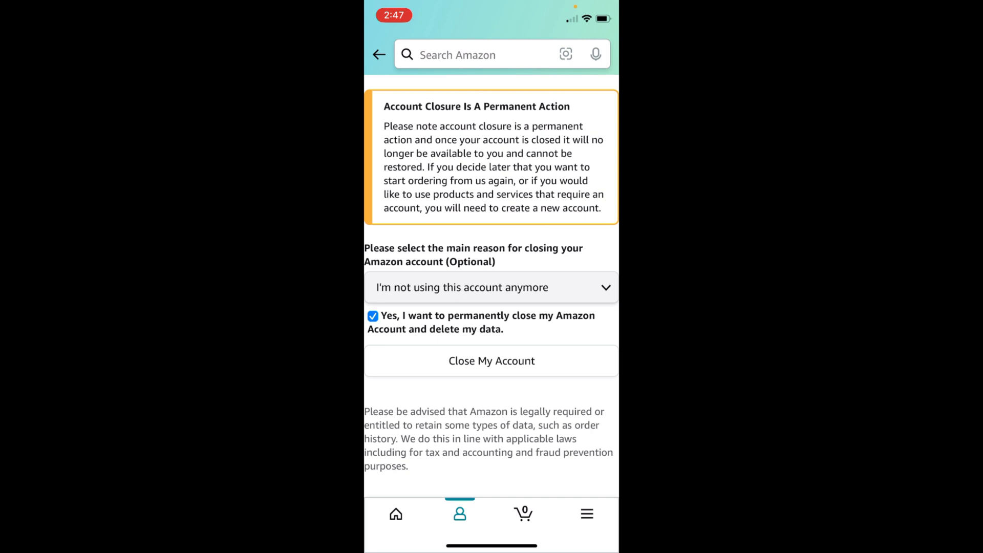
left_click(491, 361)
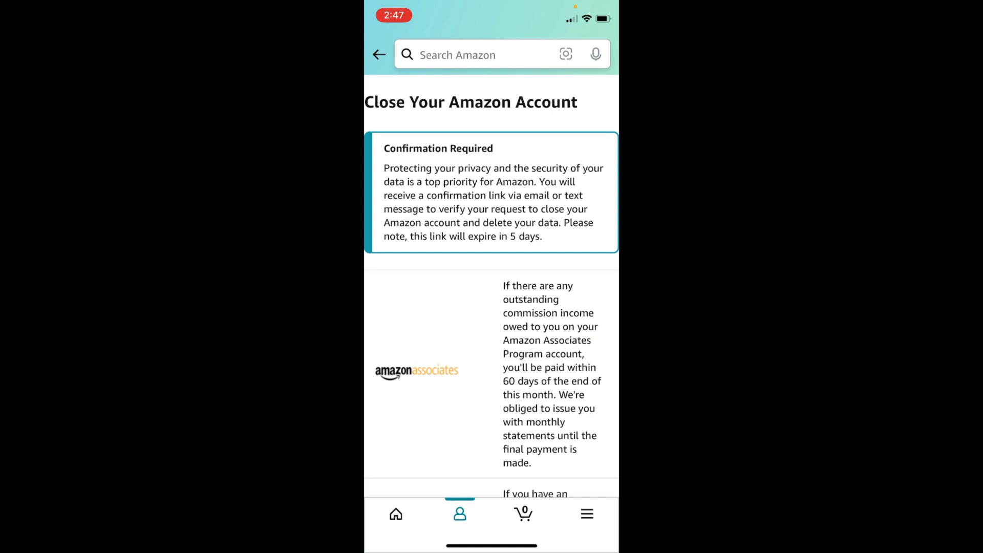
Step: Leave the Confirmation Required notice and go to the iOS home screen
scroll("down", 3)
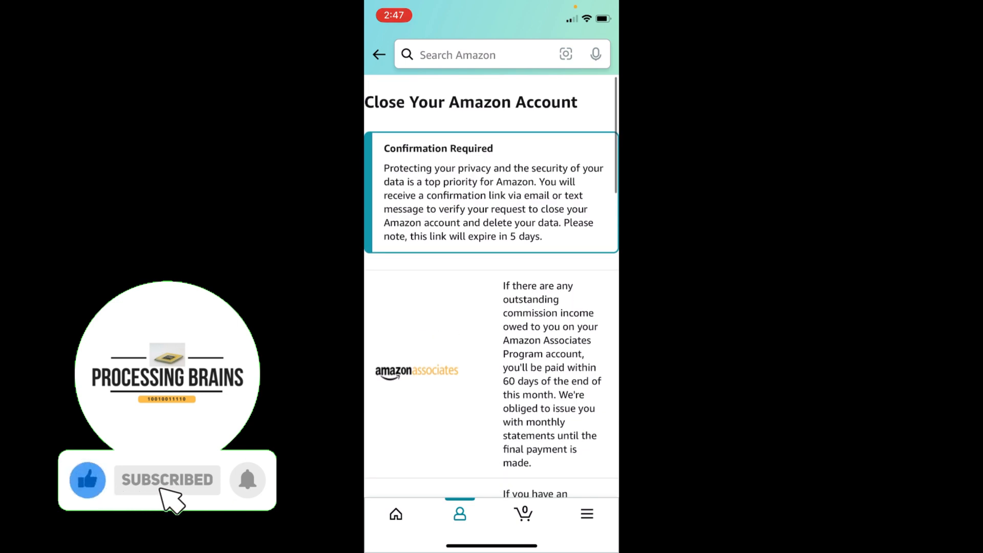
left_click(246, 479)
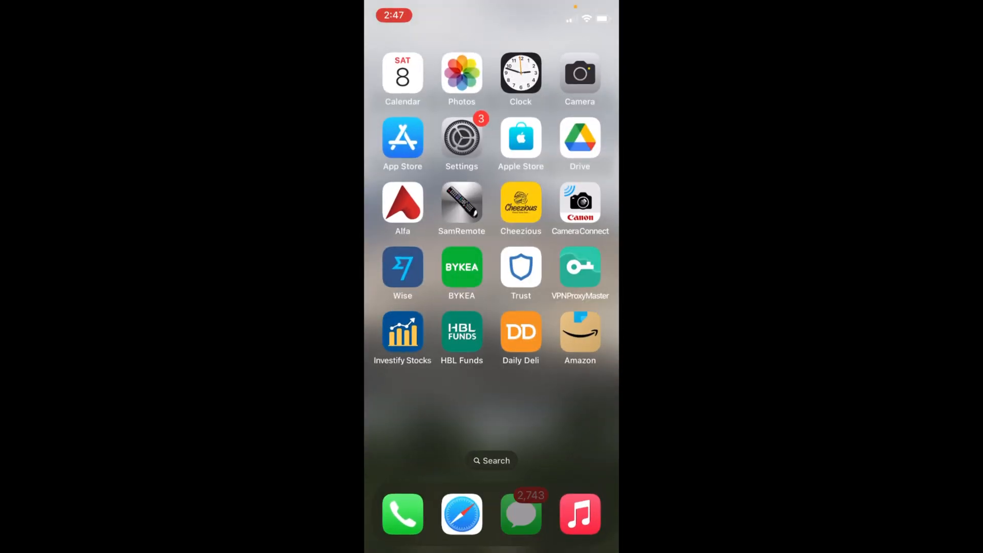
left_click(520, 514)
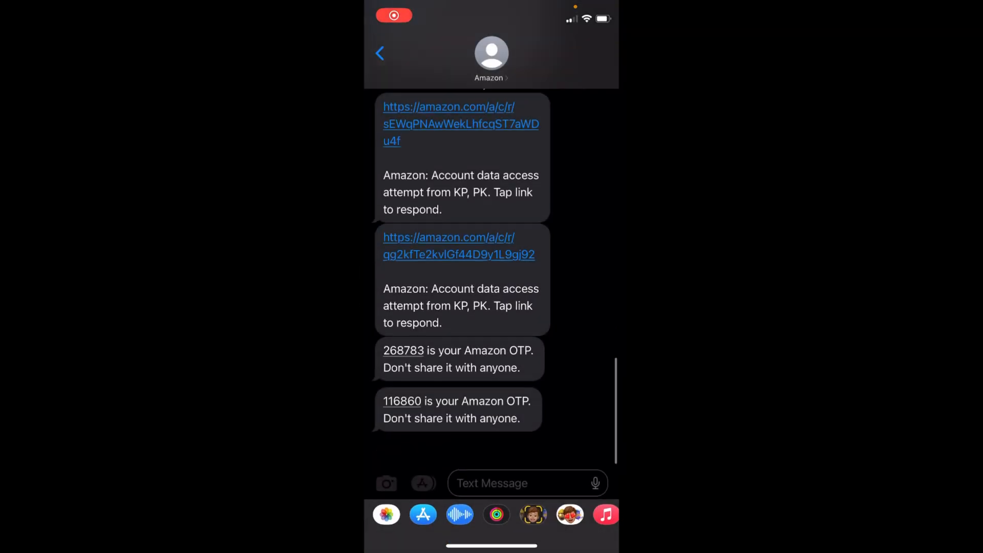
scroll("down", 3)
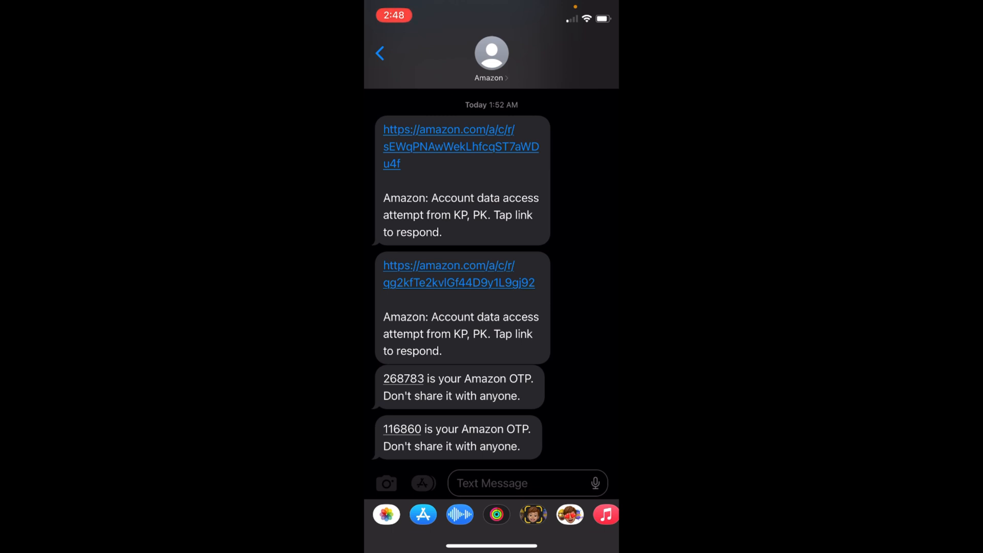
scroll("down", 3)
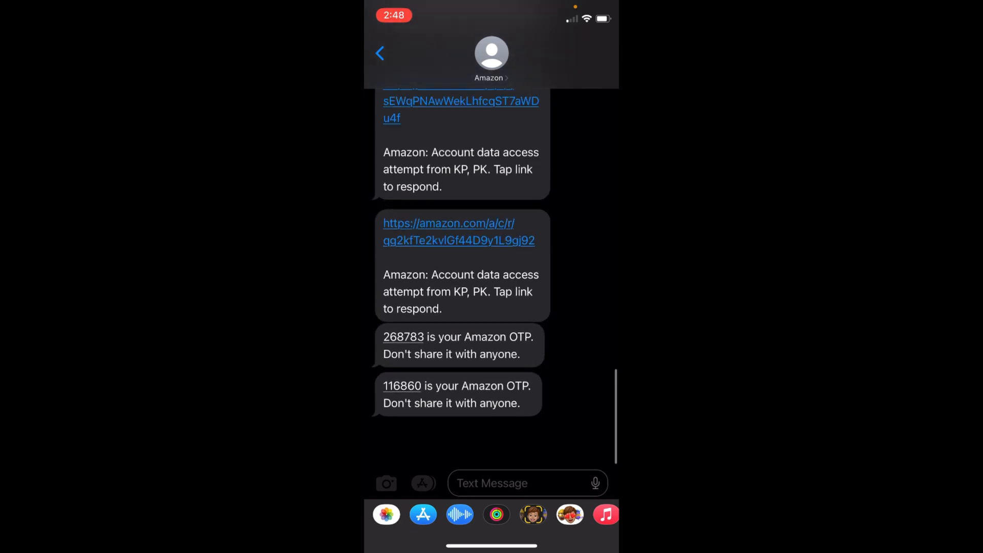
scroll("down", 3)
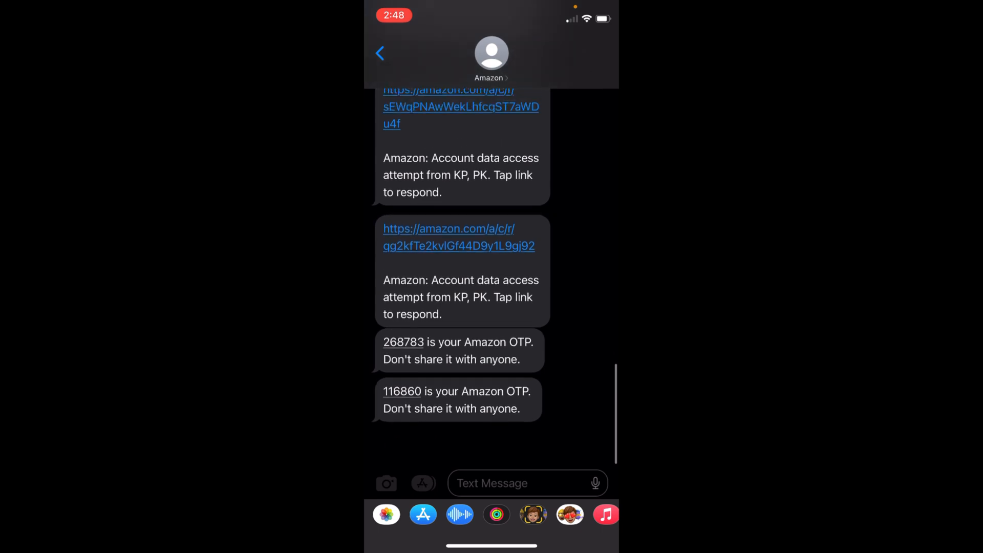